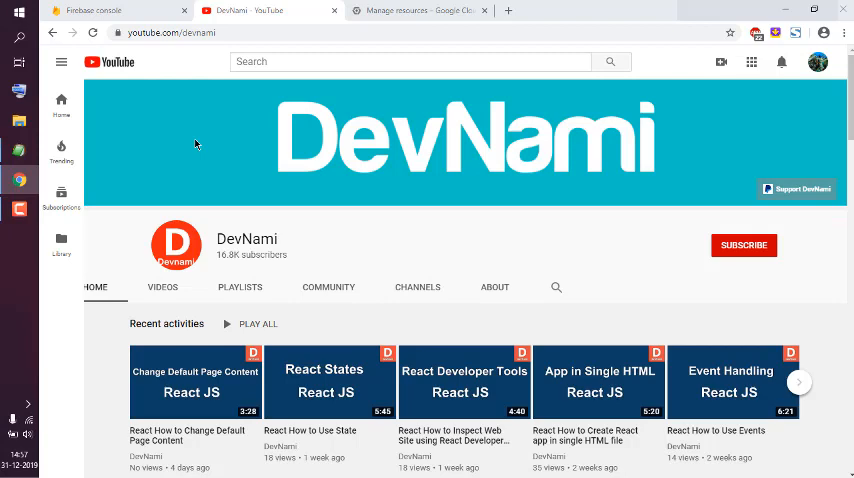
Open the mydb project in the Firebase console and briefly check its settings menu
click(100, 10)
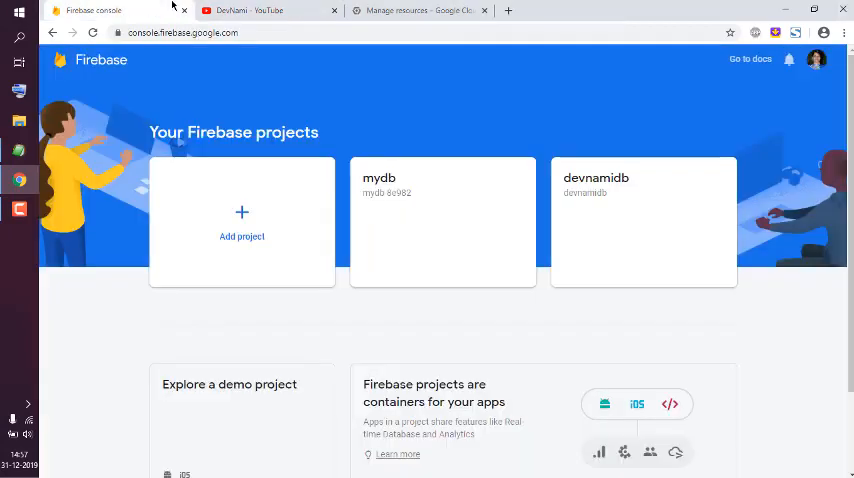
mouse_move(585, 269)
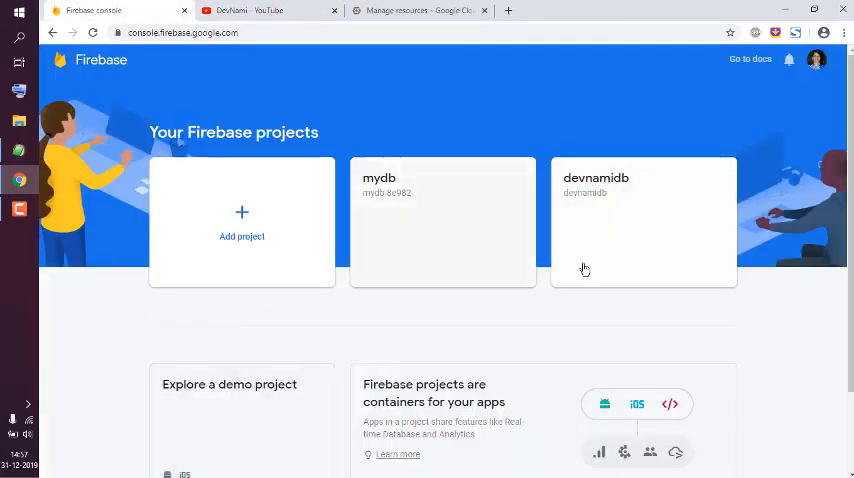
mouse_move(381, 217)
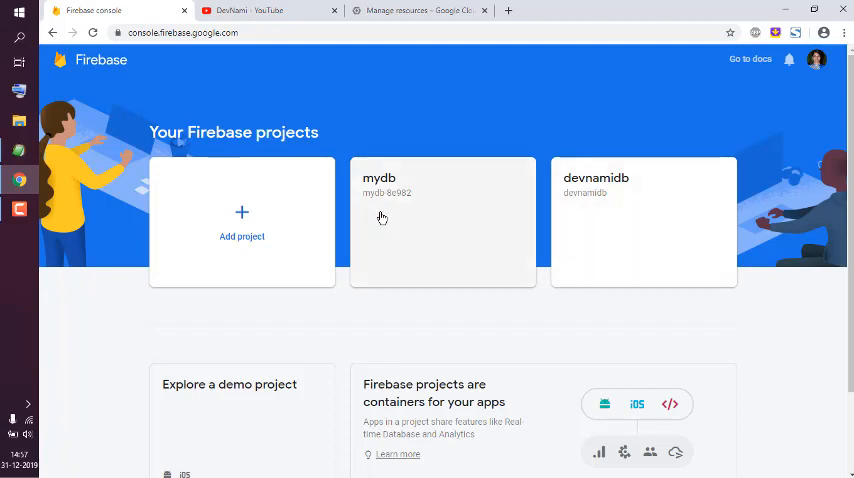
mouse_move(405, 230)
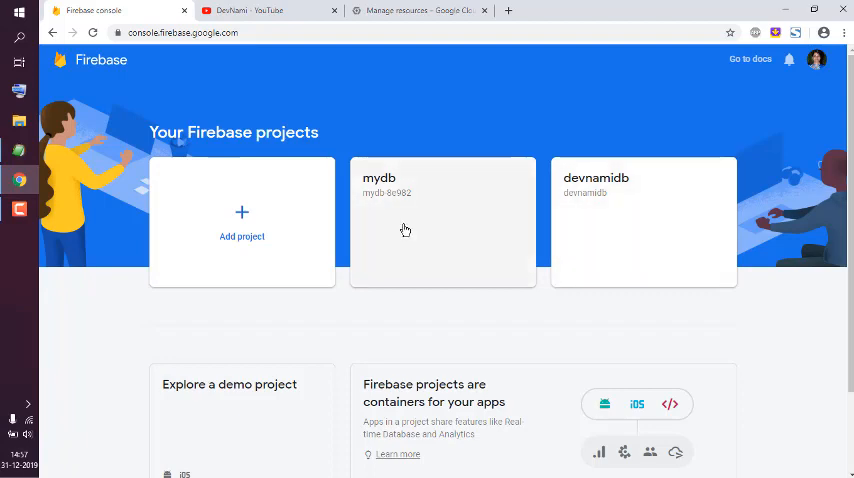
click(405, 225)
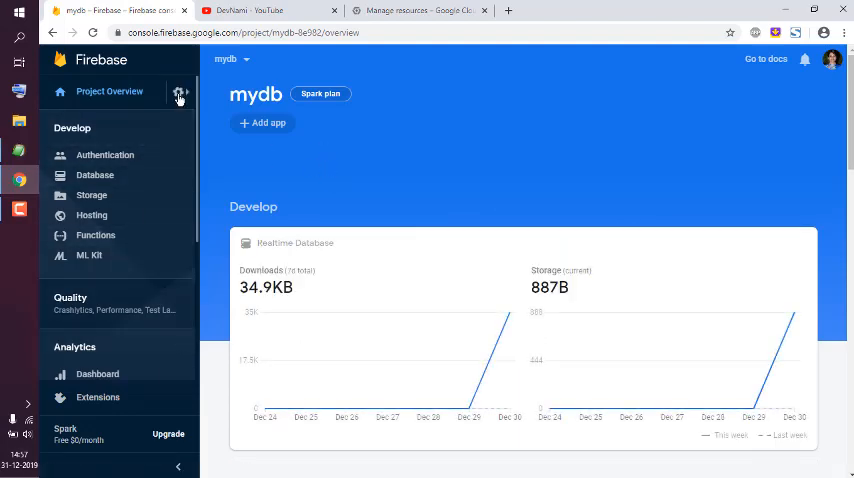
click(180, 92)
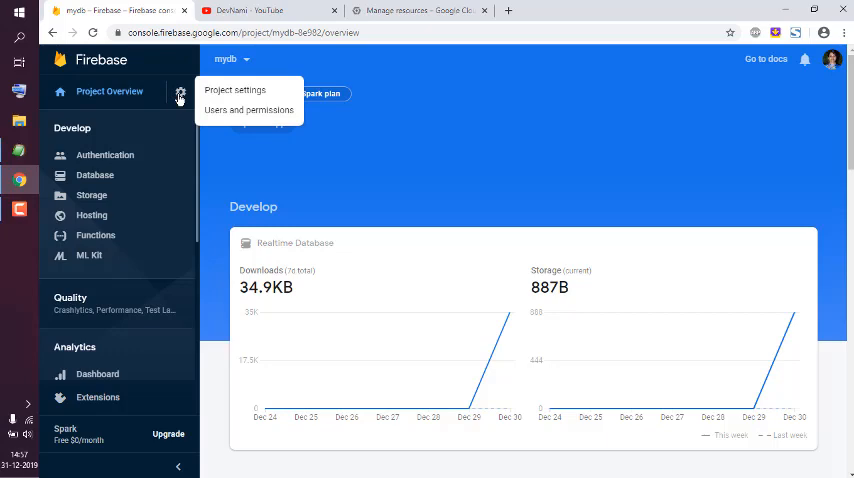
click(254, 164)
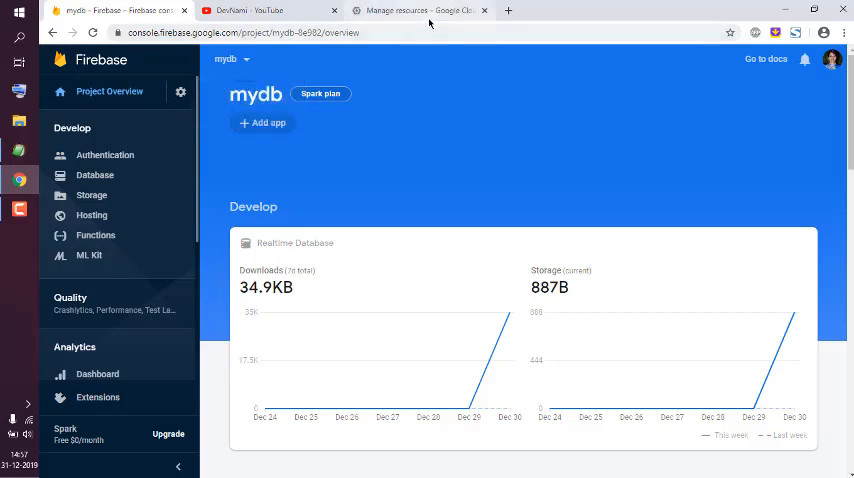
On the Manage resources page, tick the mydb project's checkbox
click(420, 11)
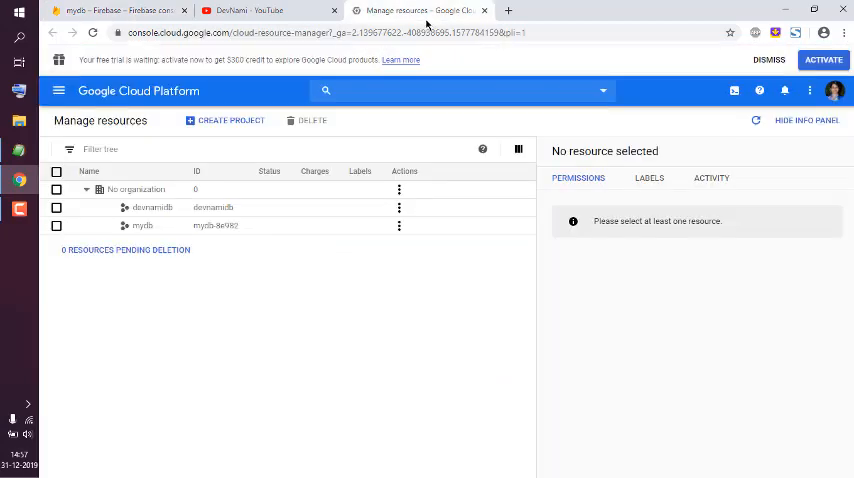
mouse_move(61, 91)
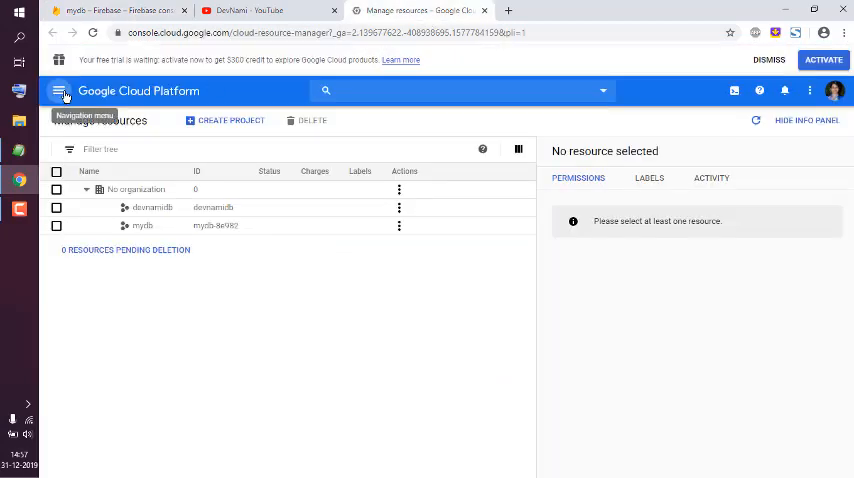
click(61, 91)
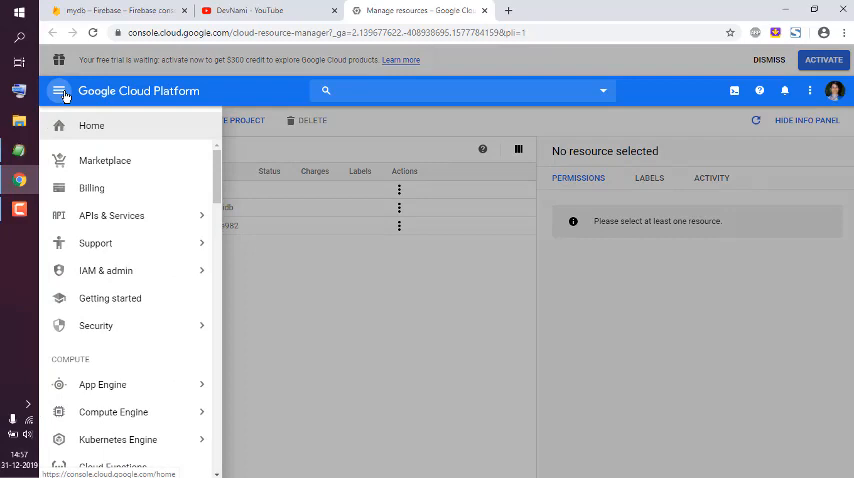
click(59, 90)
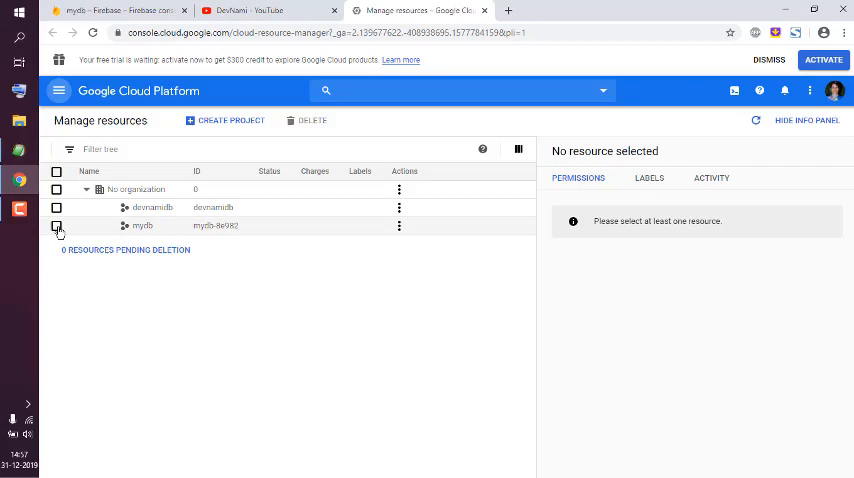
click(62, 222)
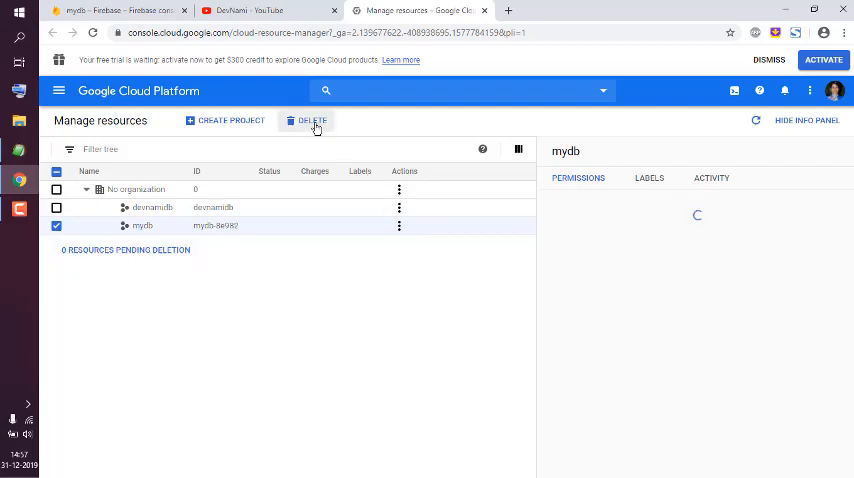
Delete mydb, entering project ID 'mydb-8e982' to confirm the shutdown
click(312, 121)
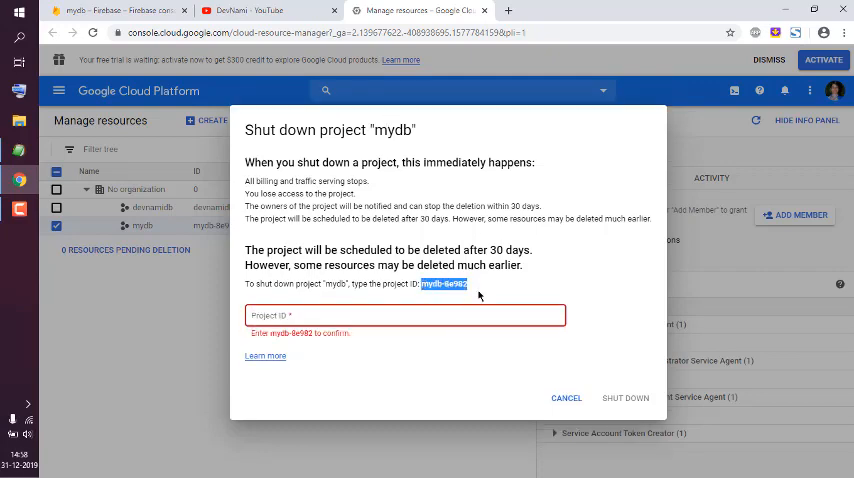
text(mydb-8e982)
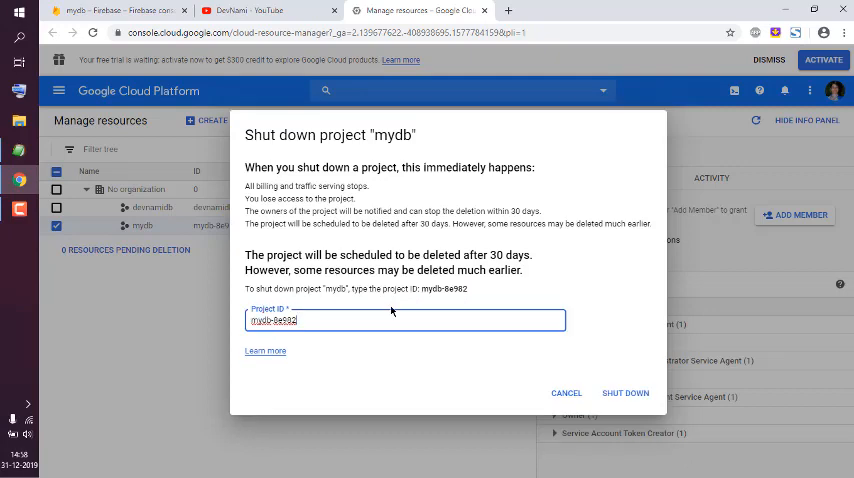
click(626, 392)
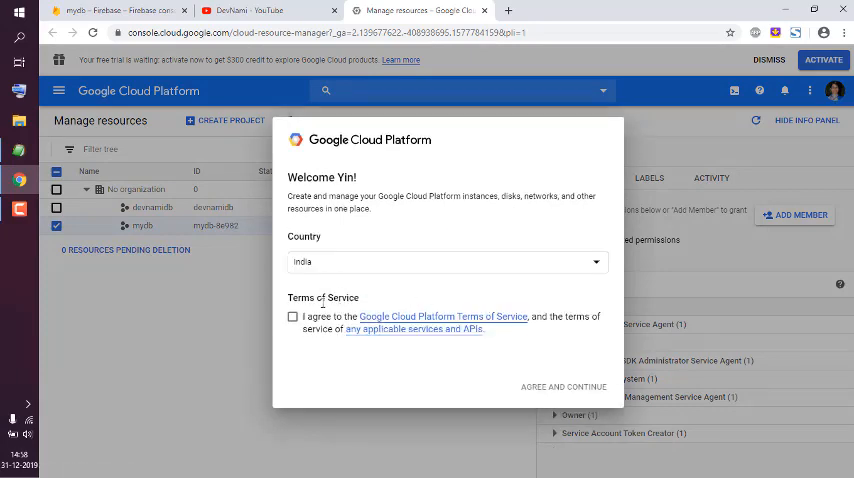
Accept the Terms of Service, rerun the mydb deletion, and dismiss the pending-deletion notice
click(293, 317)
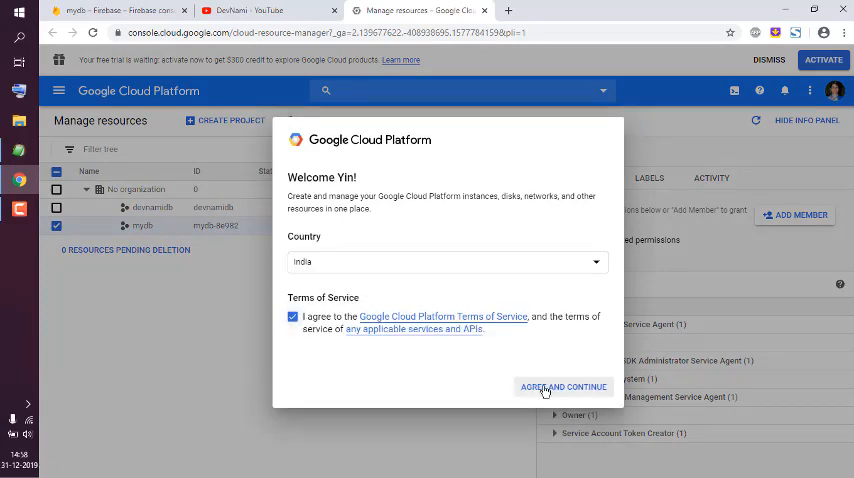
click(563, 386)
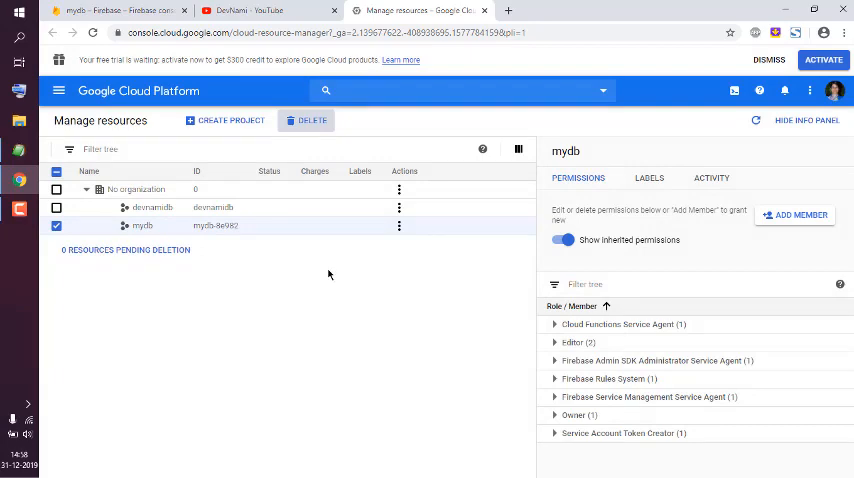
click(311, 120)
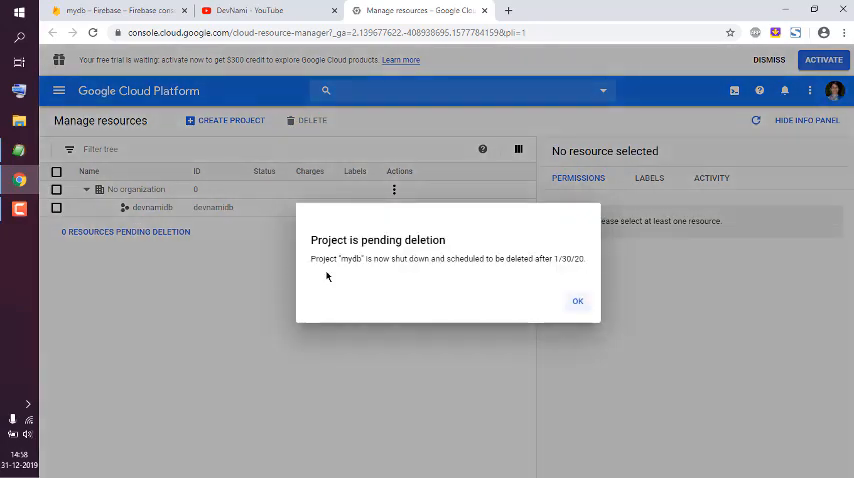
click(577, 301)
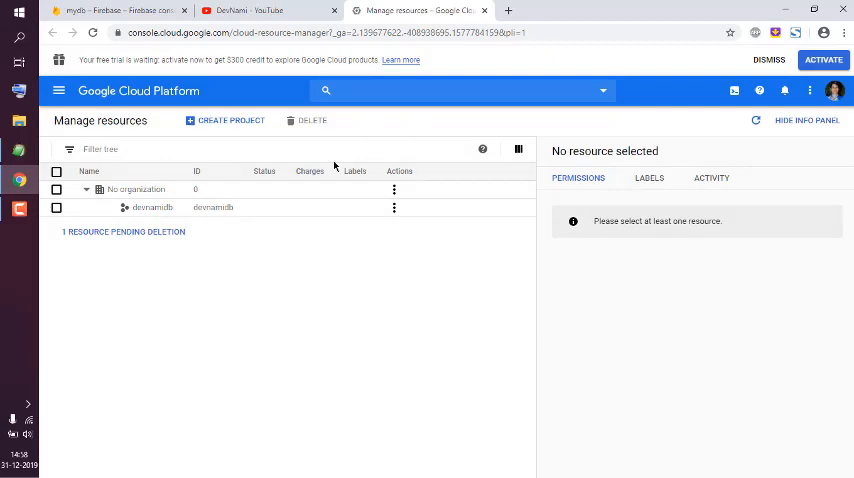
mouse_move(178, 318)
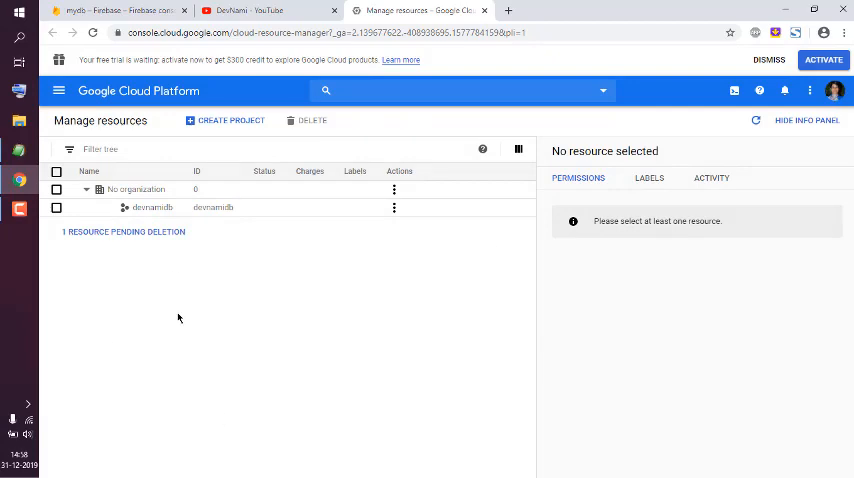
mouse_move(348, 394)
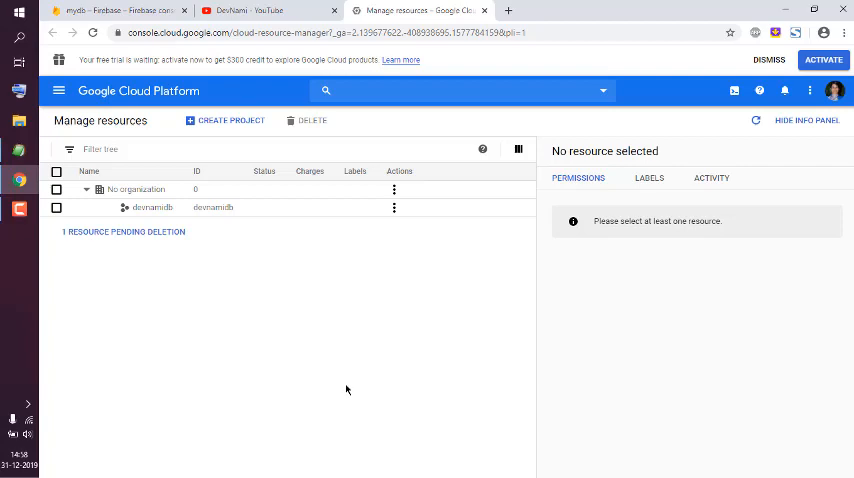
mouse_move(175, 267)
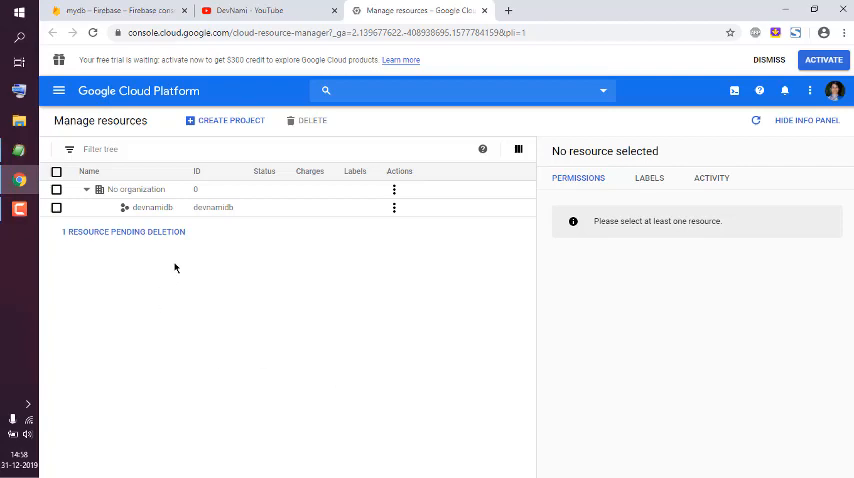
mouse_move(143, 218)
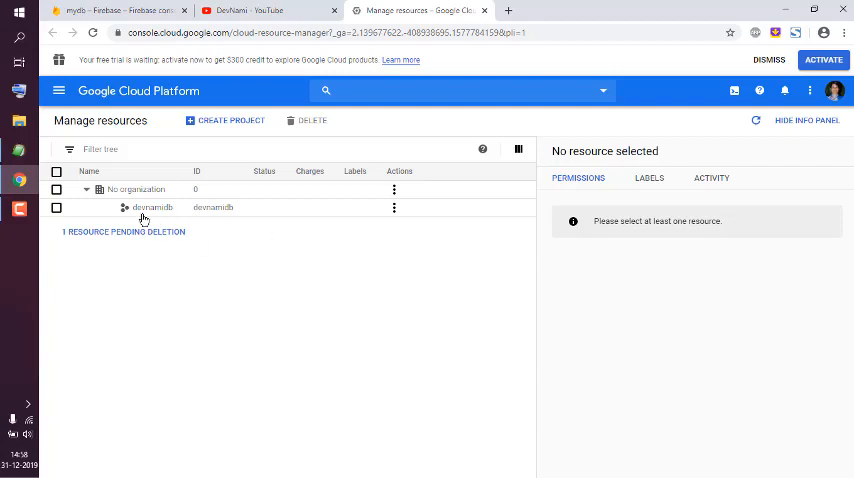
mouse_move(281, 363)
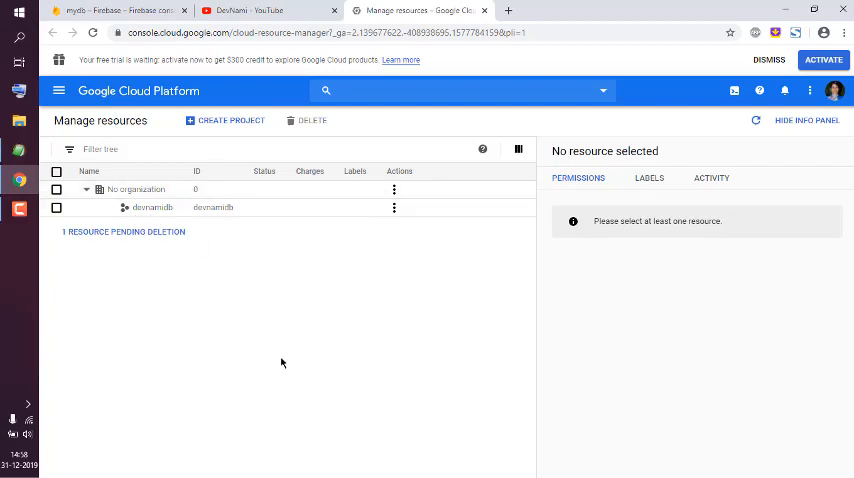
mouse_move(288, 364)
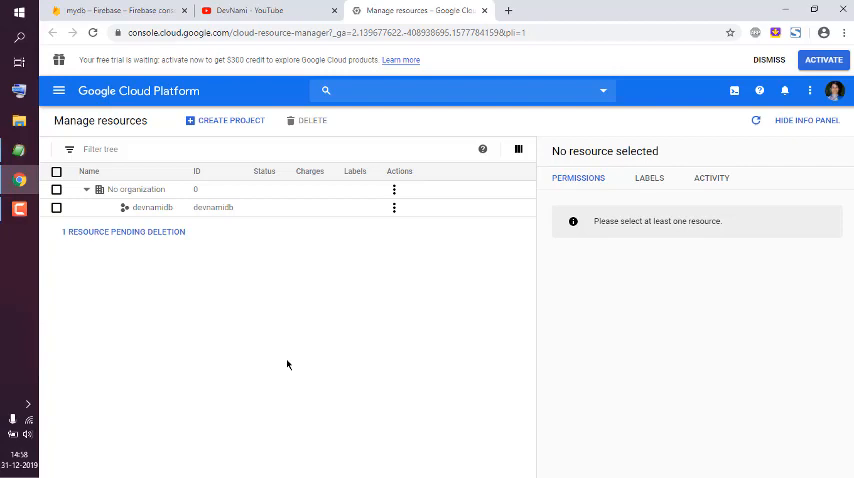
mouse_move(281, 354)
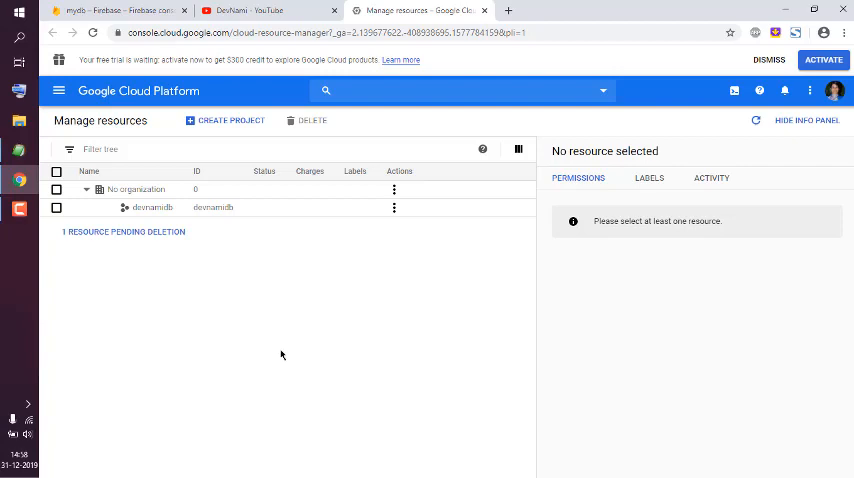
mouse_move(238, 329)
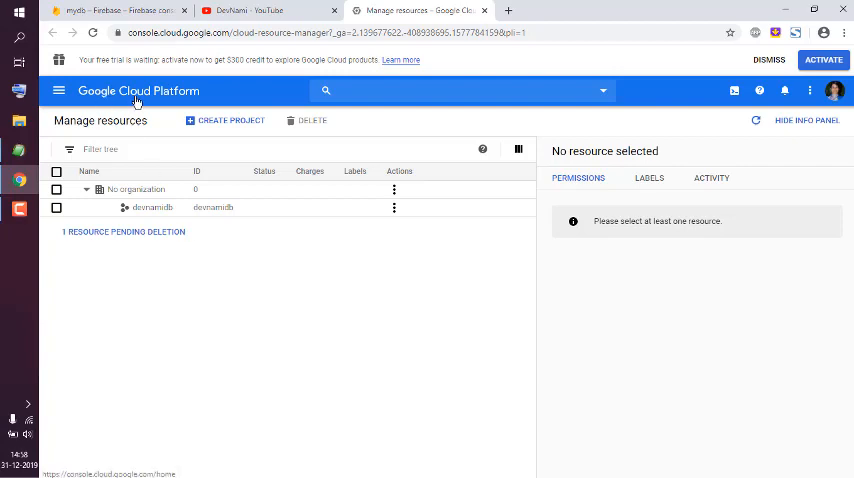
mouse_move(224, 274)
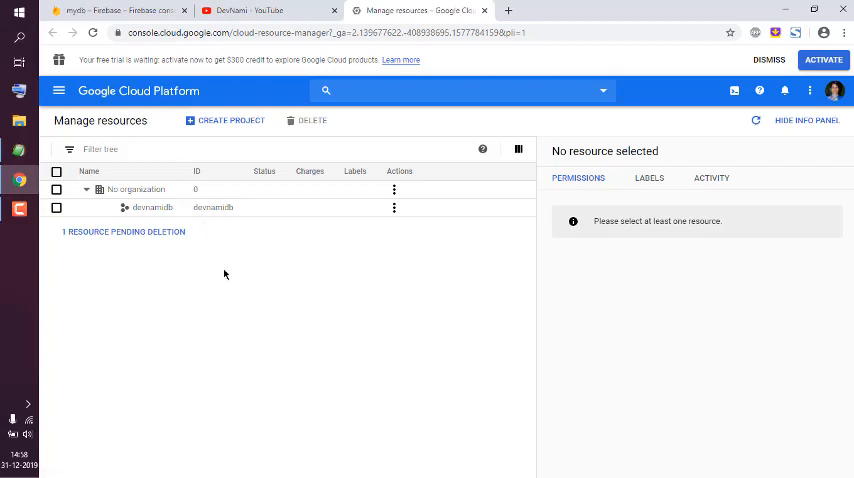